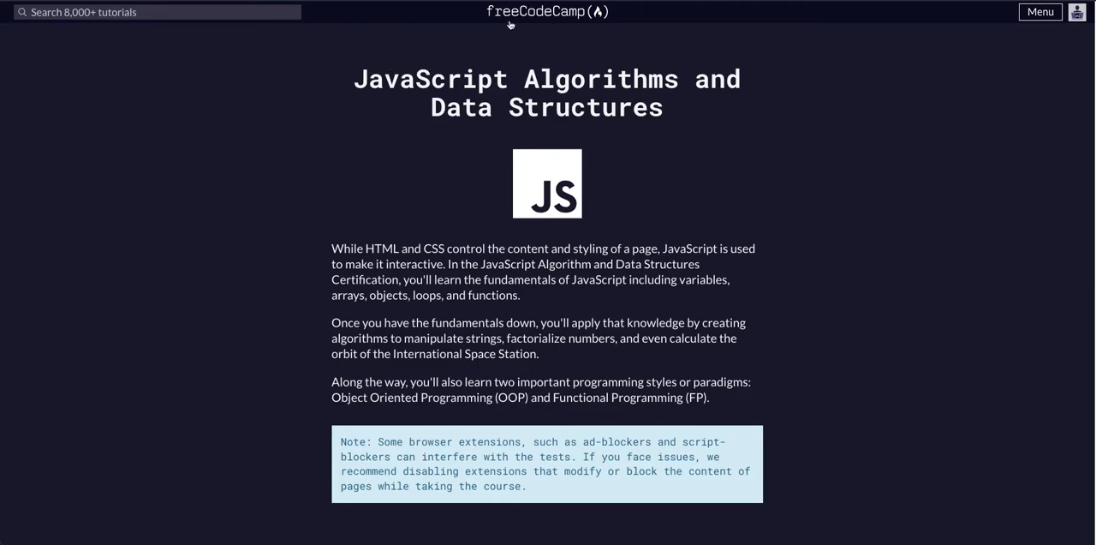
Scroll the curriculum list and open the Concatenating Strings with Plus Operator lesson
scroll(down, 3)
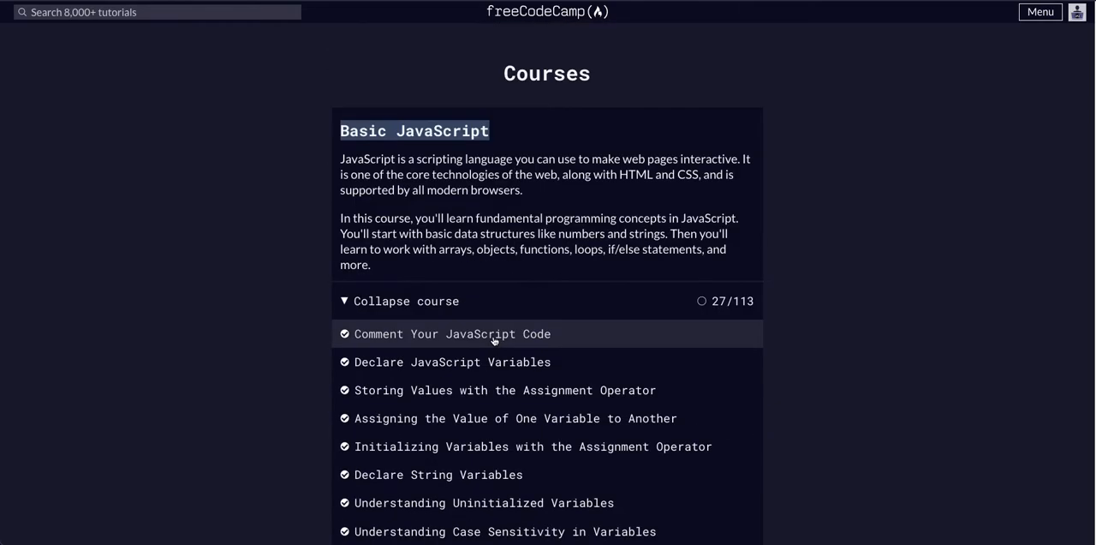
scroll(down, 3)
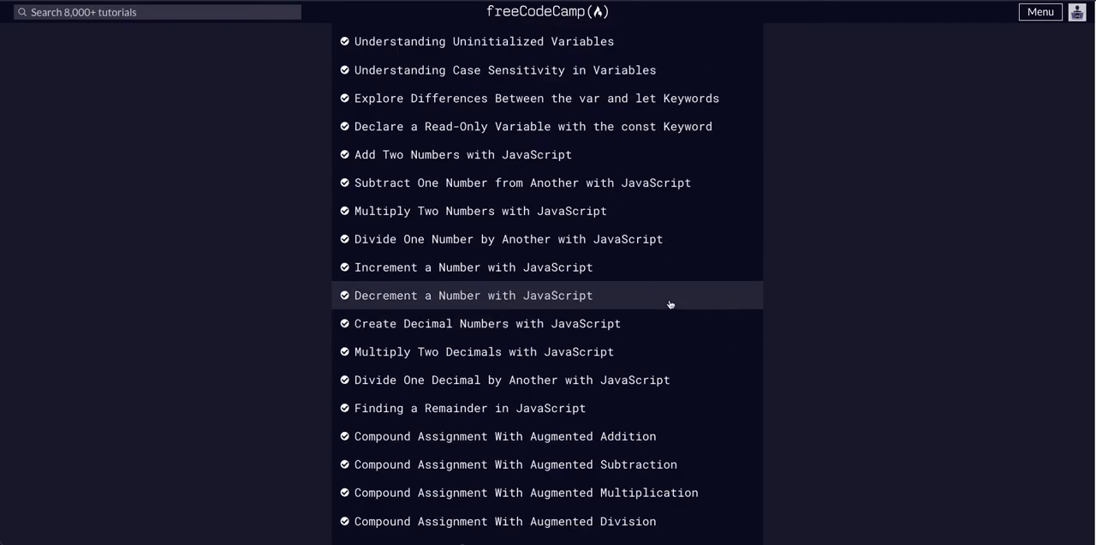
scroll(down, 3)
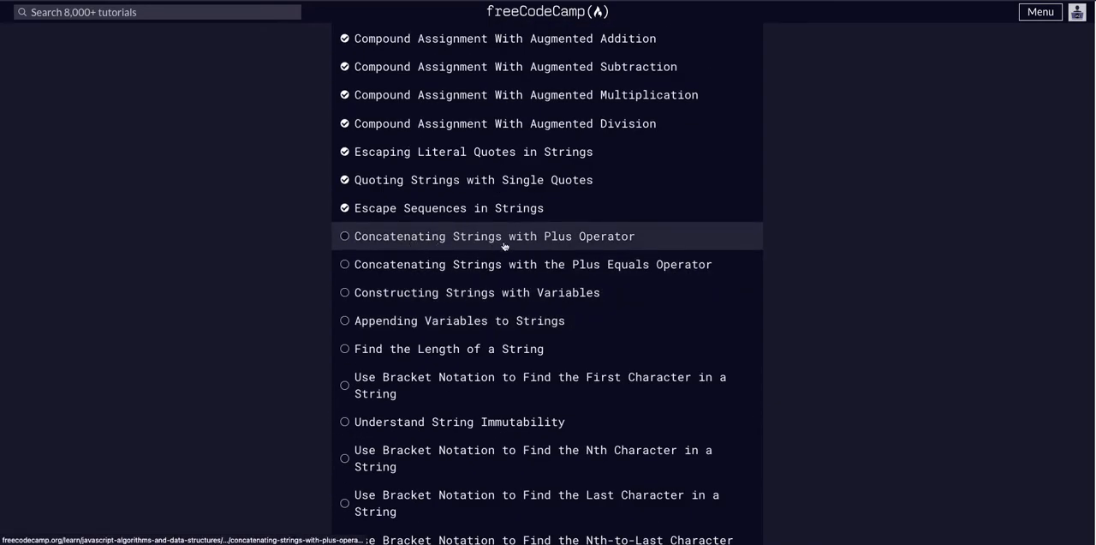
click(494, 235)
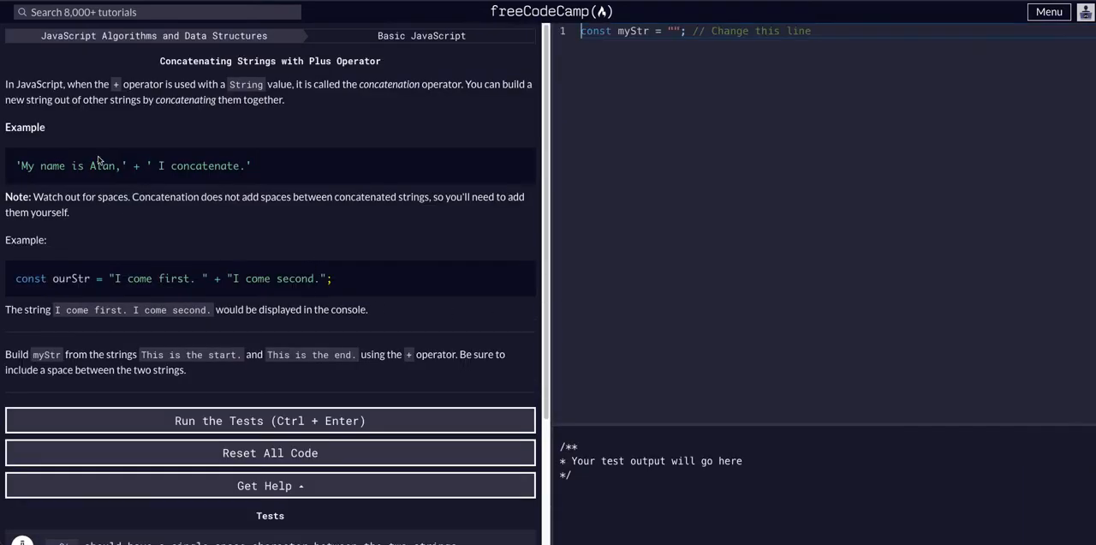
mouse_move(14, 87)
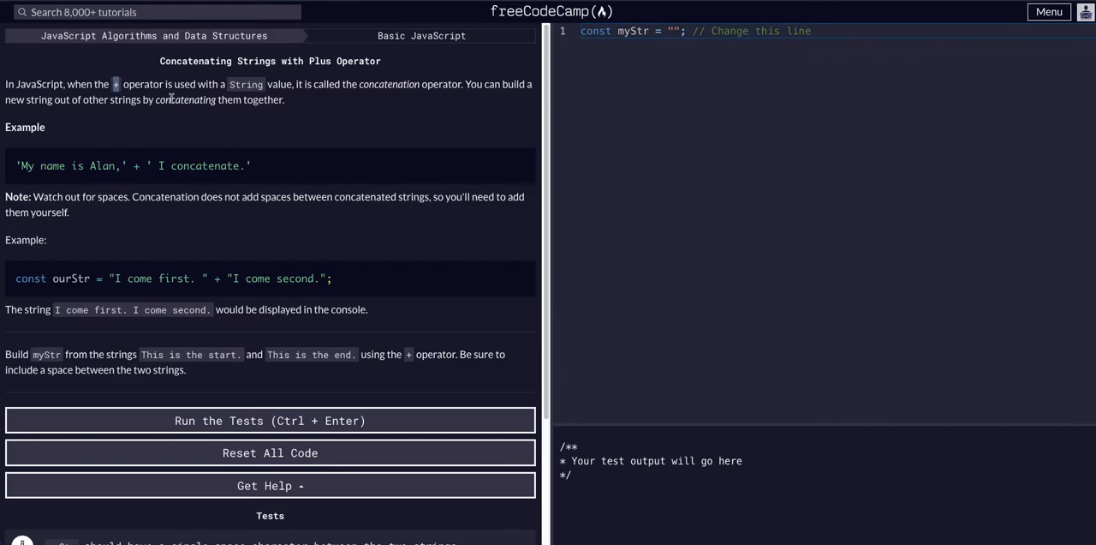
mouse_move(344, 84)
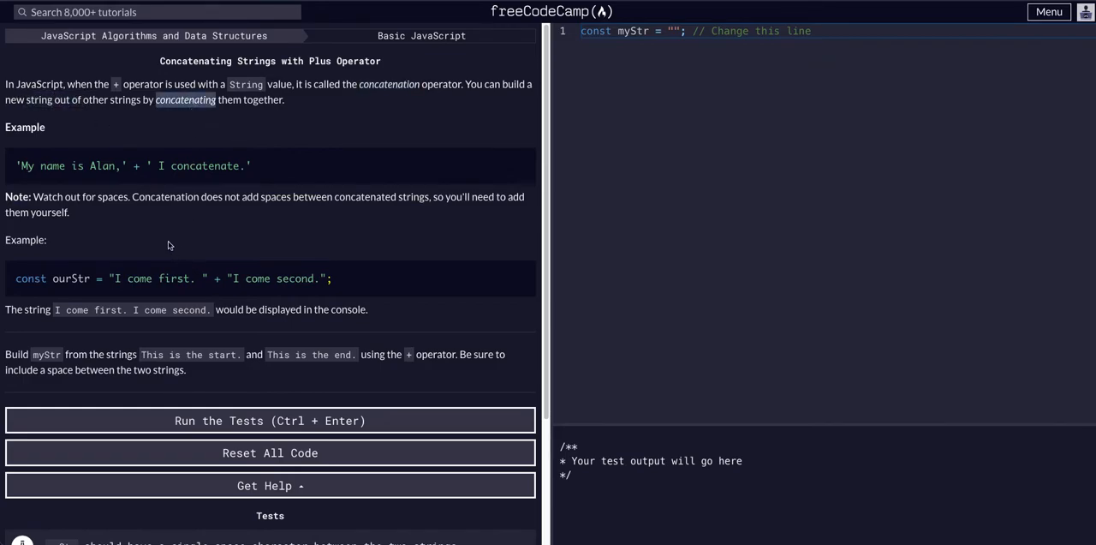
Read the instructions and select words in the ourStr example statement
drag(18, 165, 124, 165)
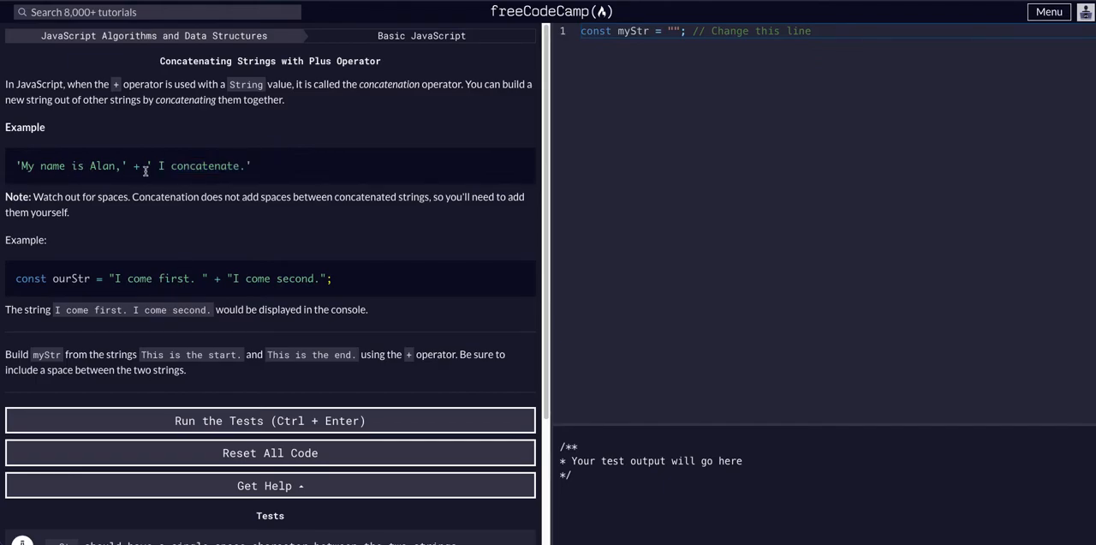
mouse_move(80, 276)
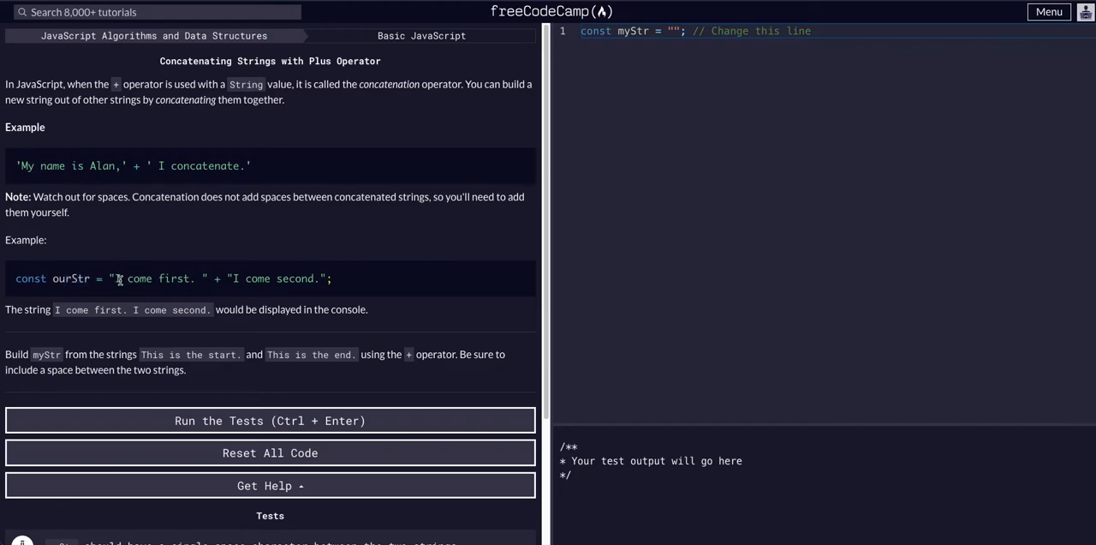
double_click(154, 278)
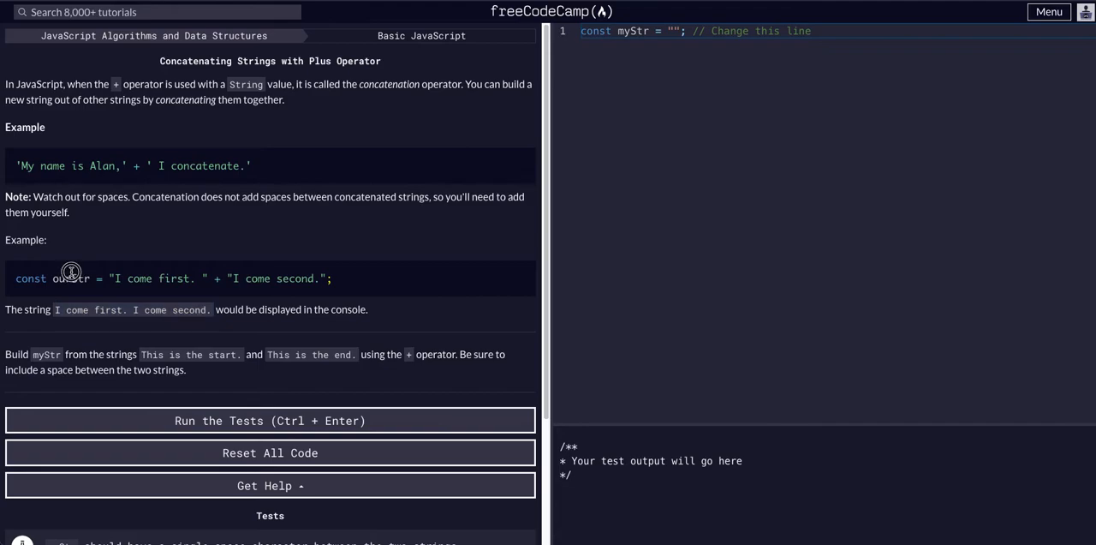
double_click(71, 278)
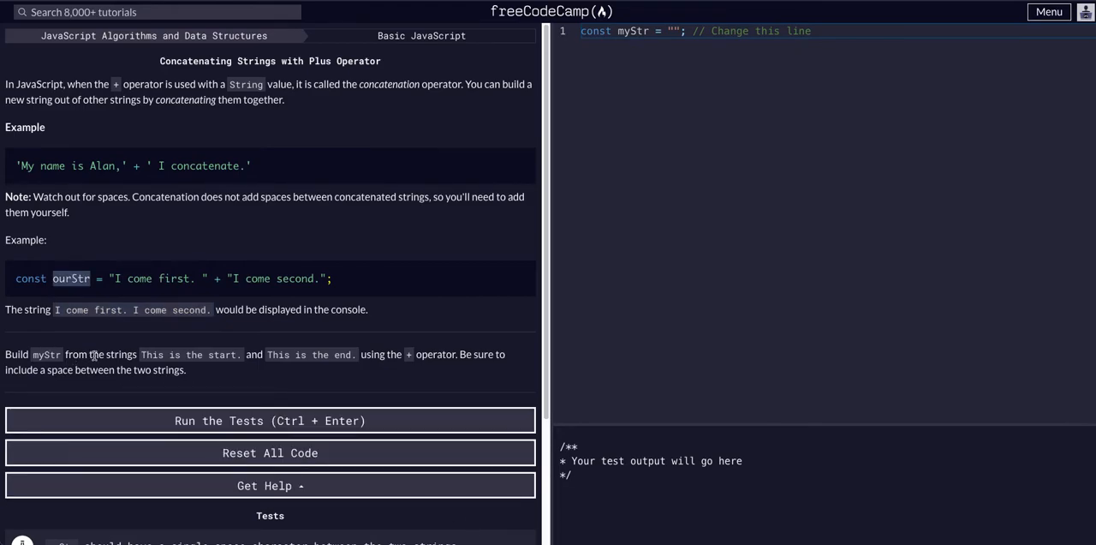
mouse_move(265, 354)
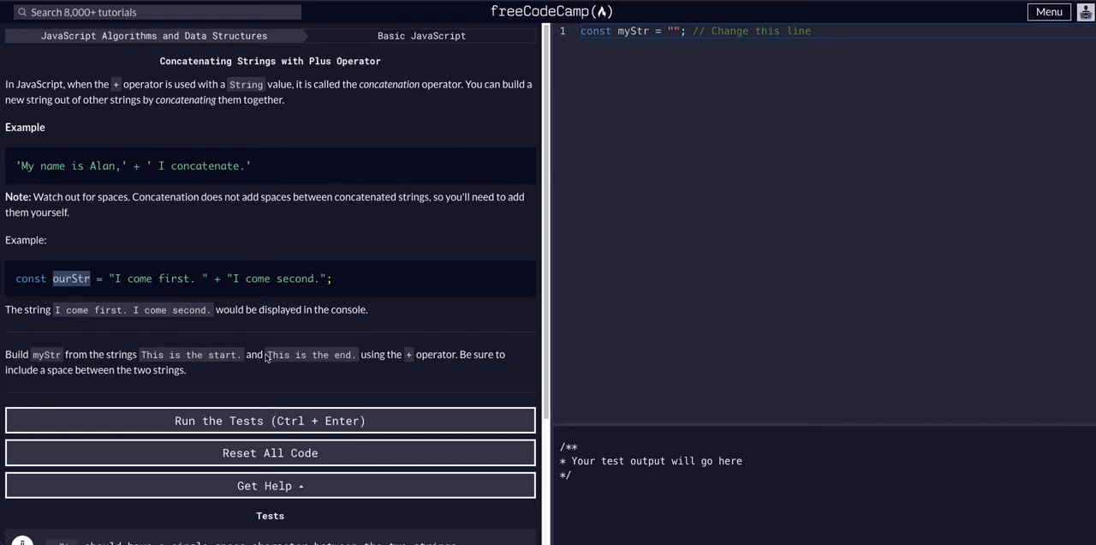
mouse_move(414, 346)
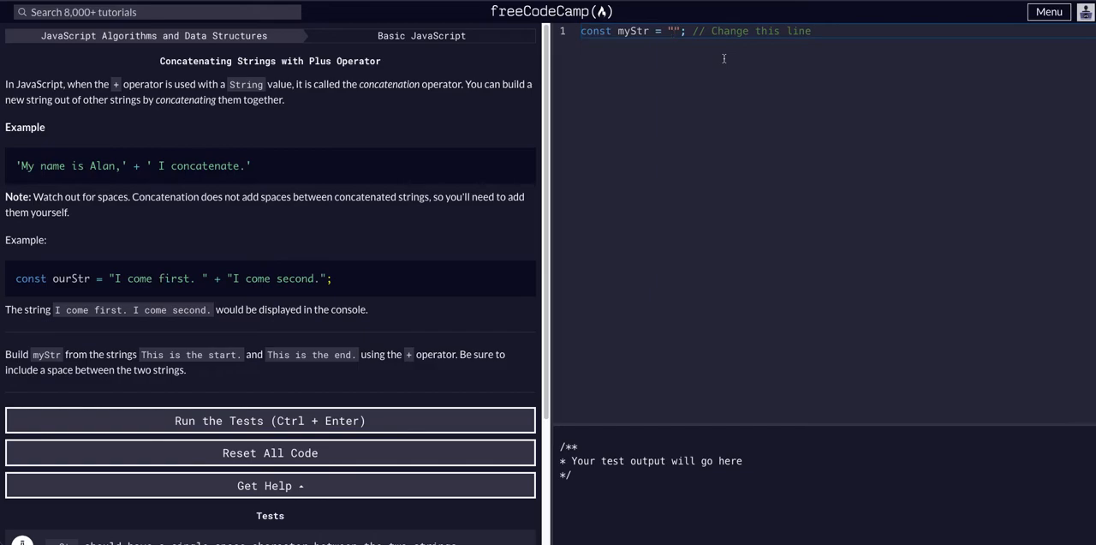
Enter "This is the start." as the myStr string on line 1
text(This is the start." + "This is the end)
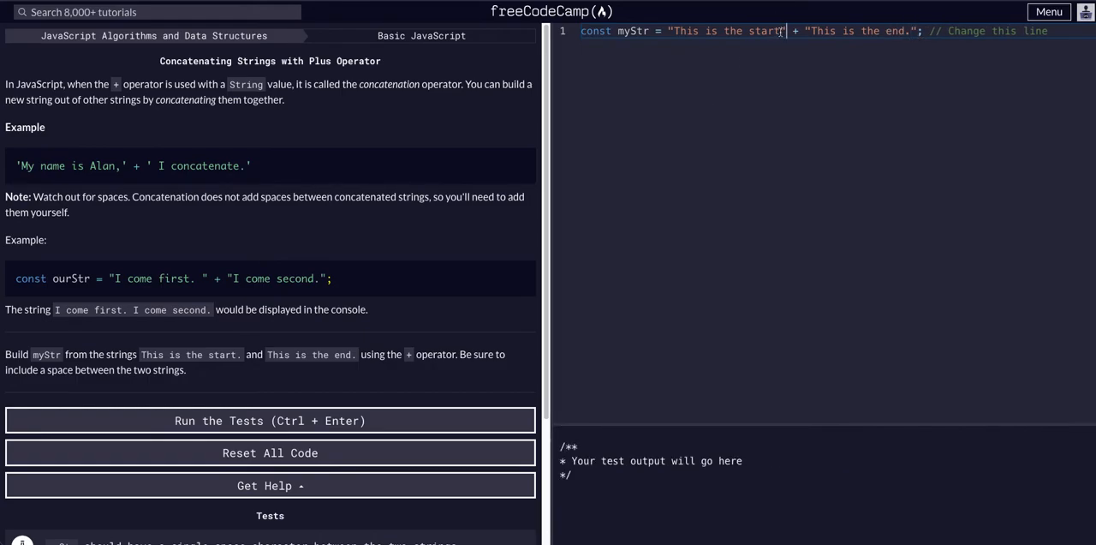
text(.)
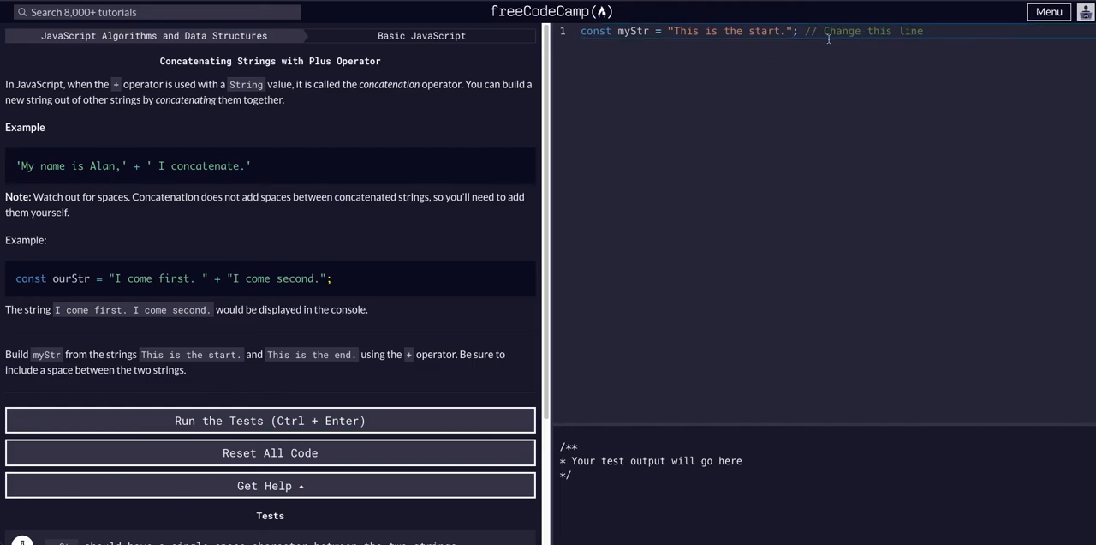
Add a myStr2 line holding "This is the end." and start a new line
text(const myStr // Change this line)
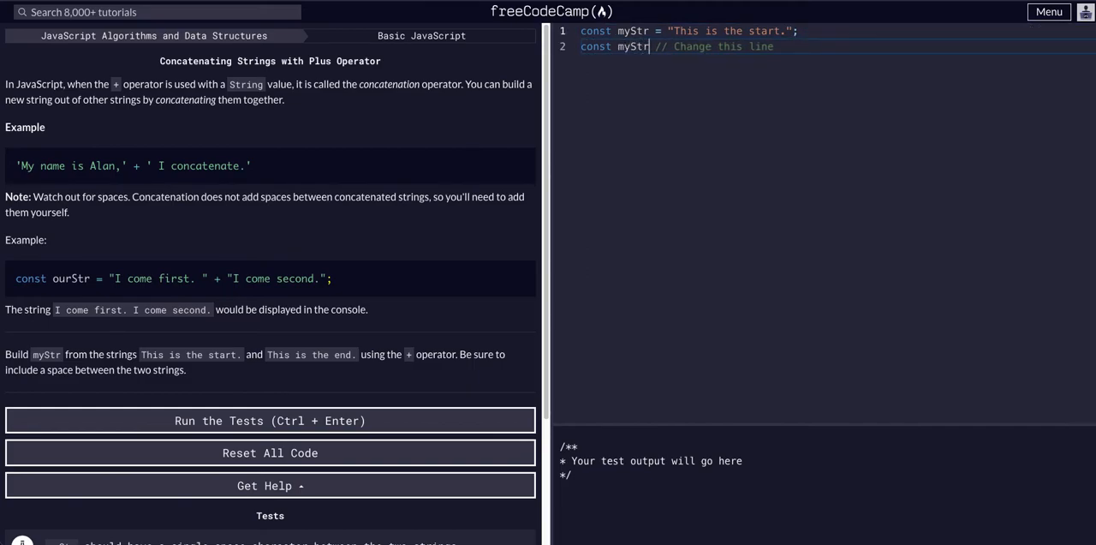
text(2 =)
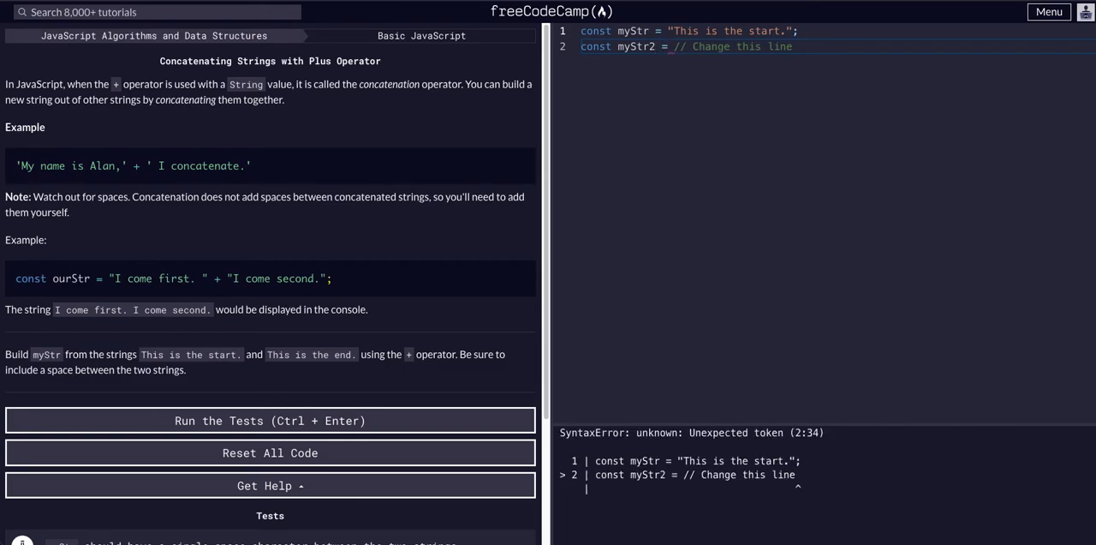
text(+ "This is the end.")
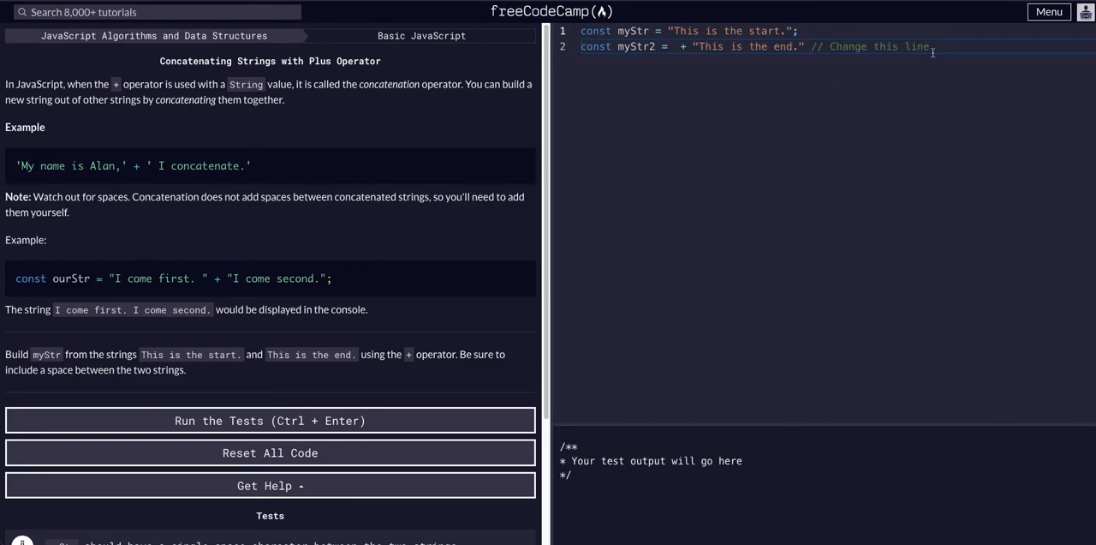
key(Enter)
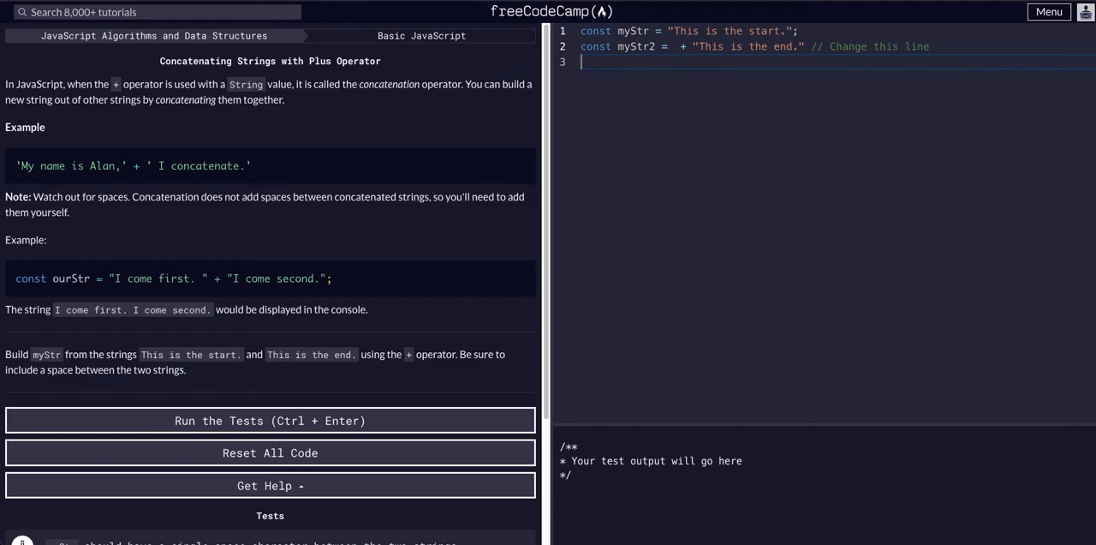
Declare const myNewStr = myStr + myStr2, then select the myStr2 name
text(const m)
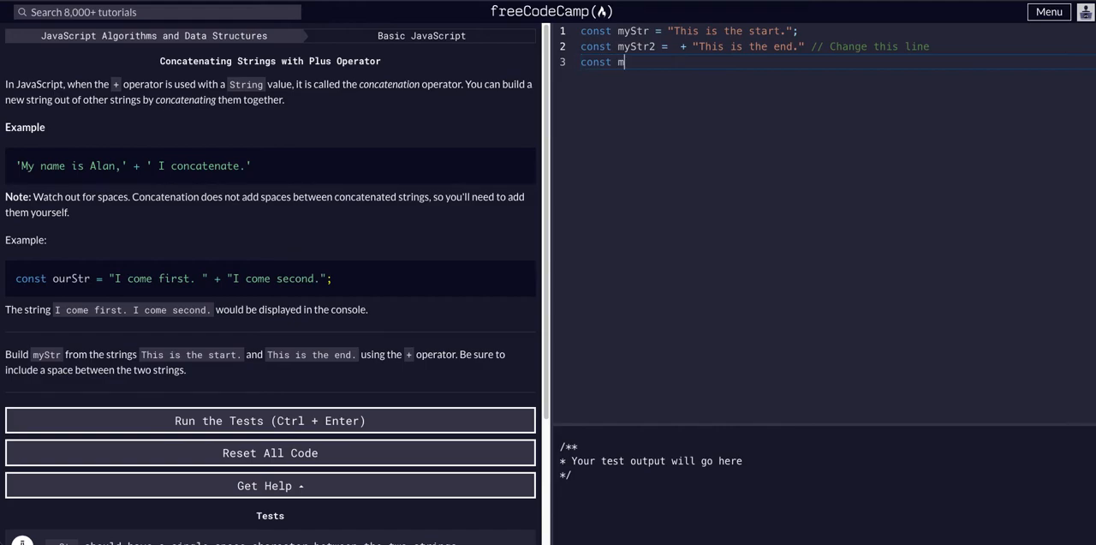
text(yStr)
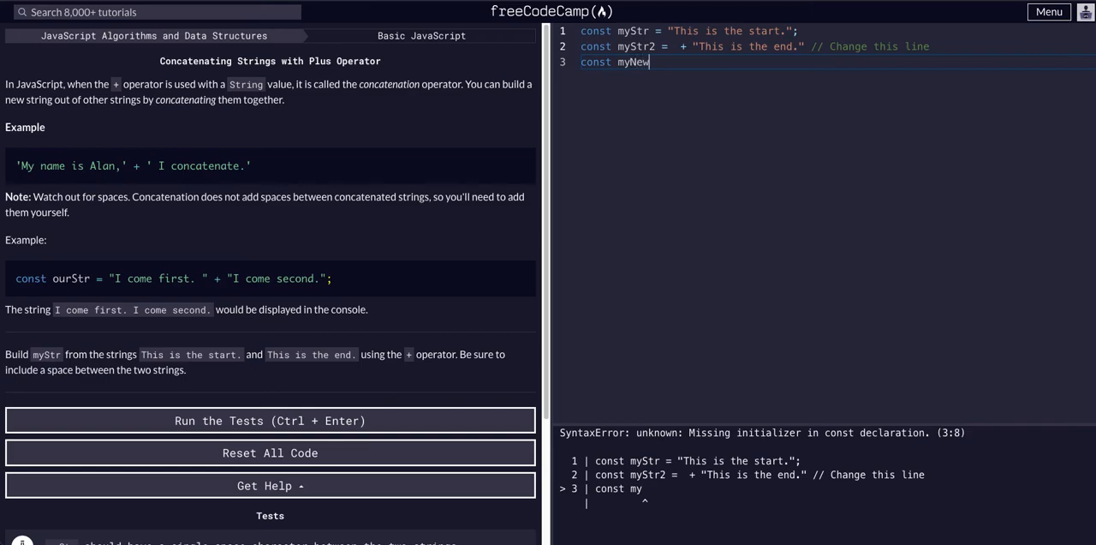
text(Str)
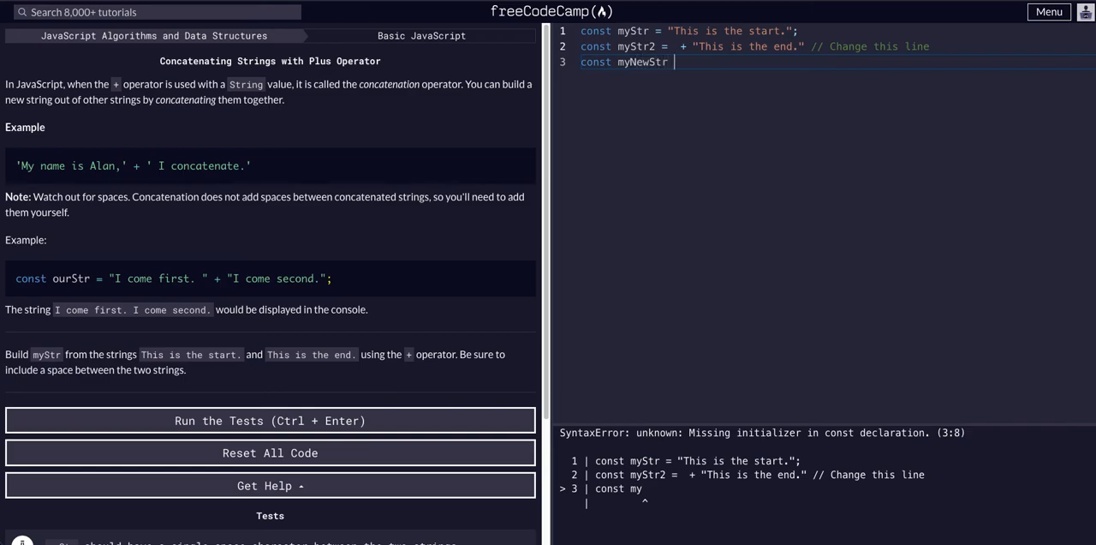
text(= myStr)
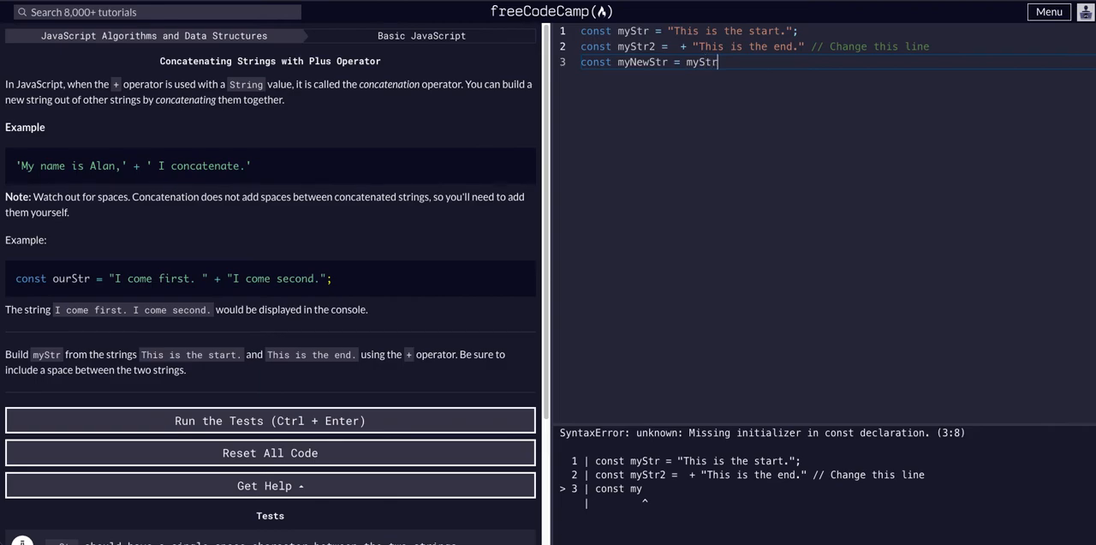
text(+ m)
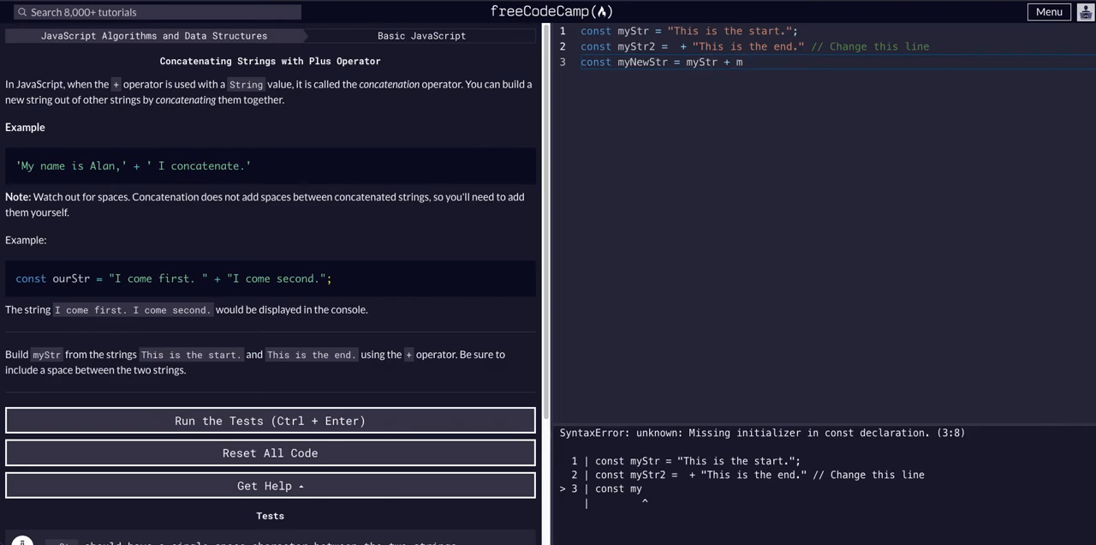
text(yStr2)
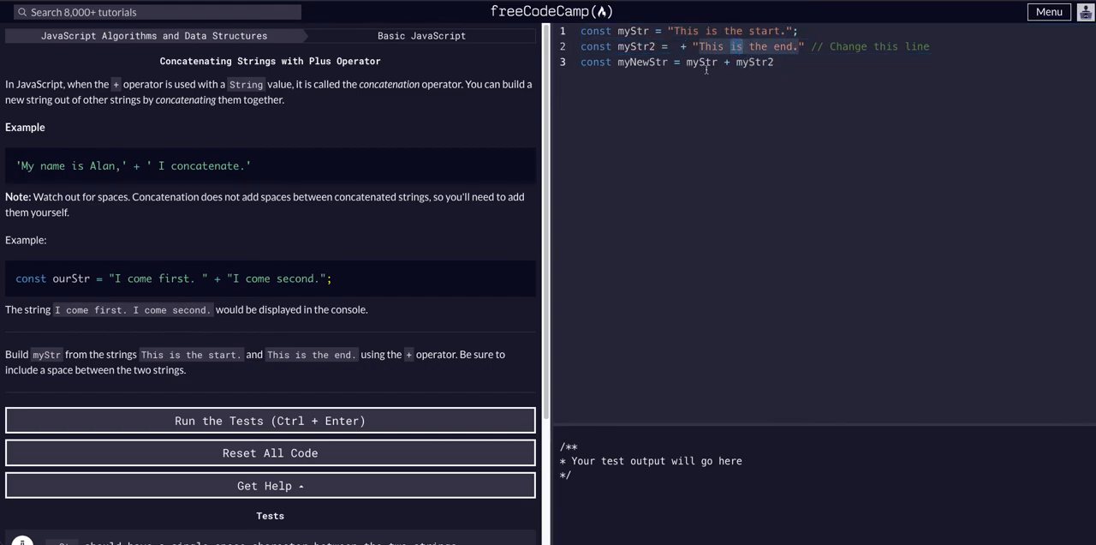
double_click(697, 62)
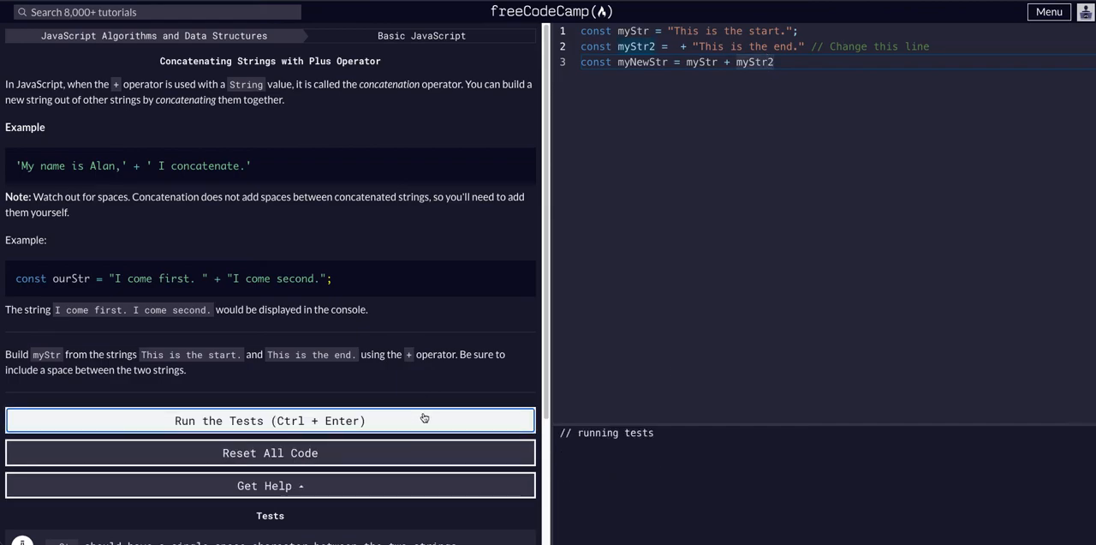
Run the tests on the current code, then clear the selection in the editor
click(269, 420)
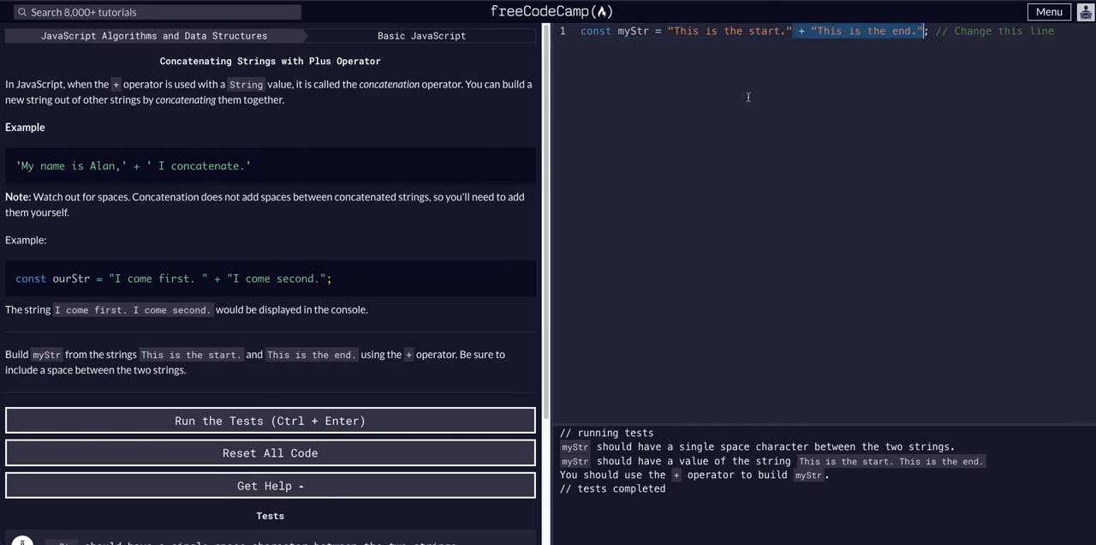
click(269, 421)
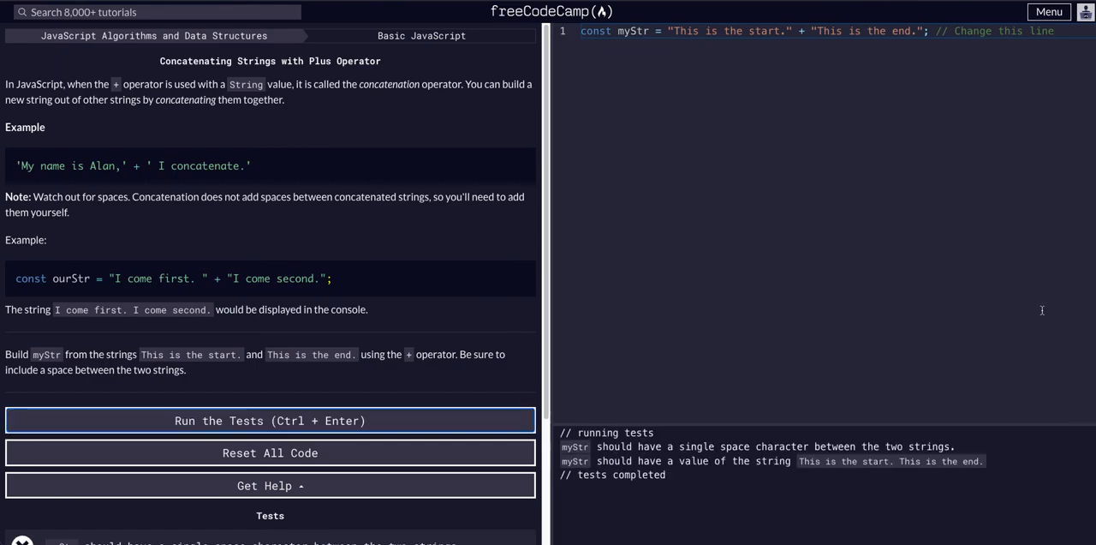
mouse_move(850, 163)
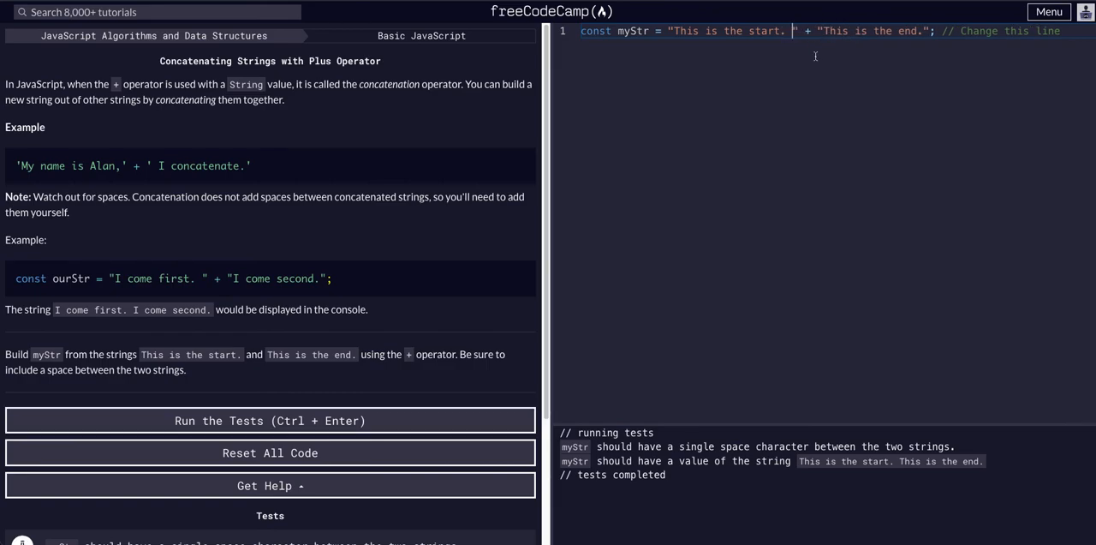
Pass the tests on the corrected myStr, close Bodacious!, and rerun to reopen it
click(269, 421)
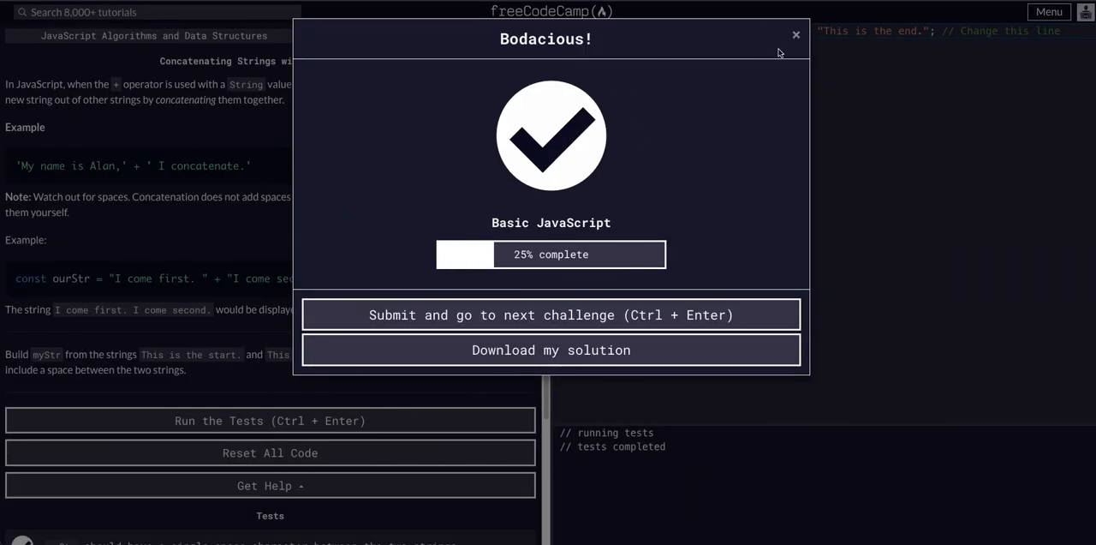
click(796, 34)
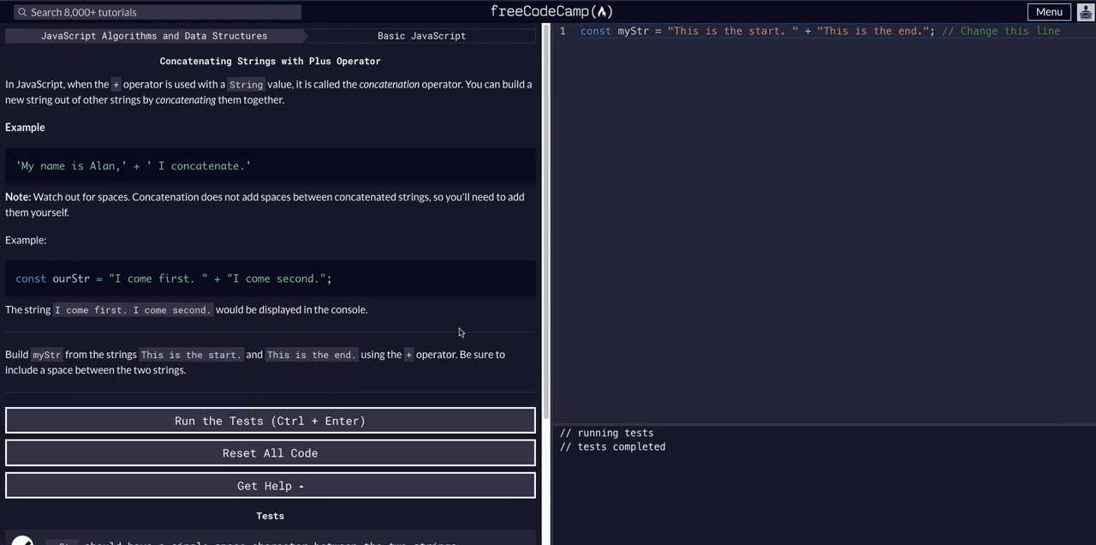
click(269, 421)
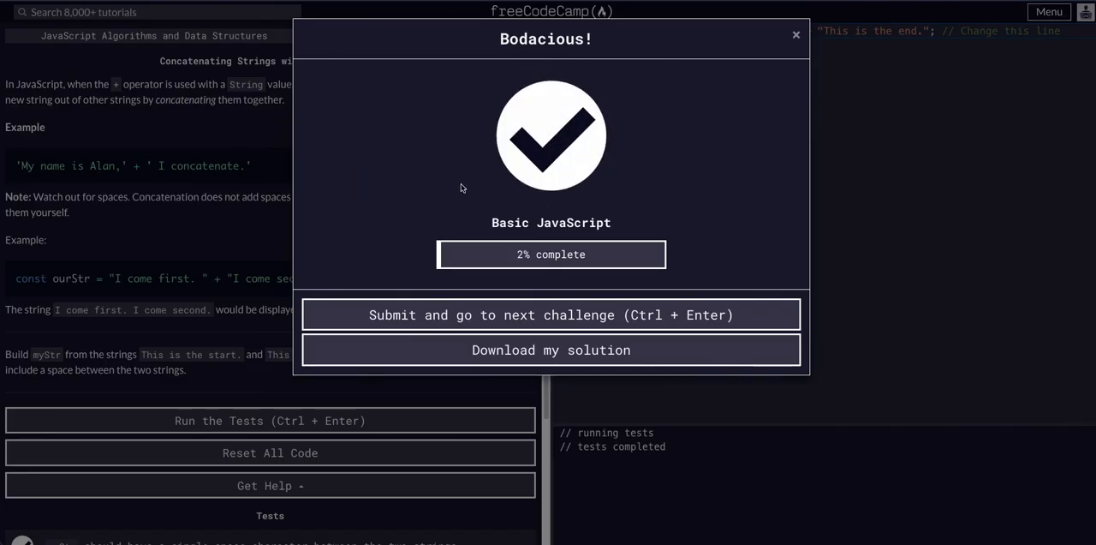